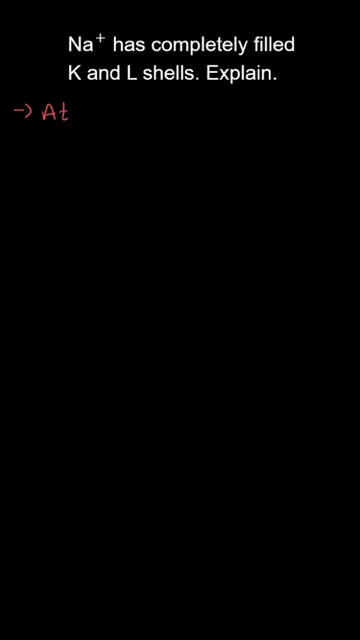
text(o)
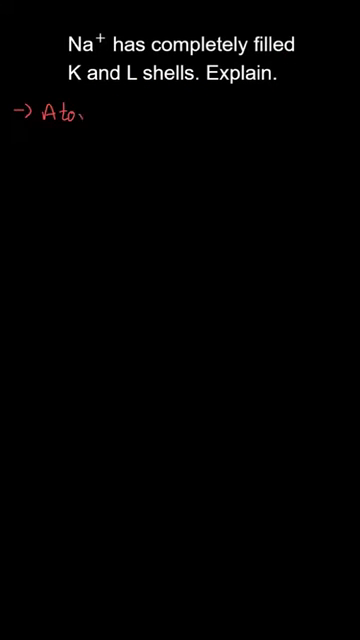
text(Atomic number of Na =)
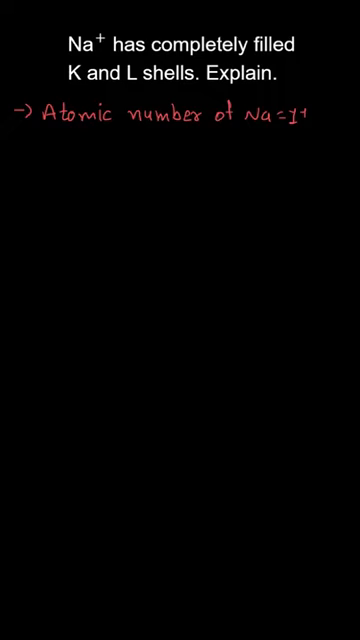
text(11=)
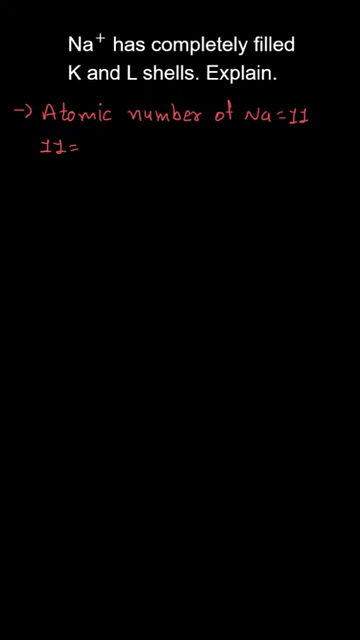
text(total)
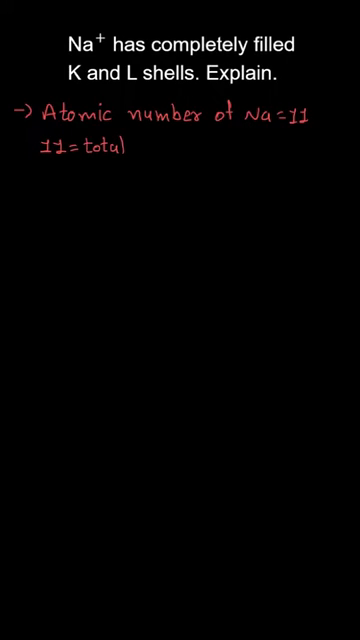
text(number)
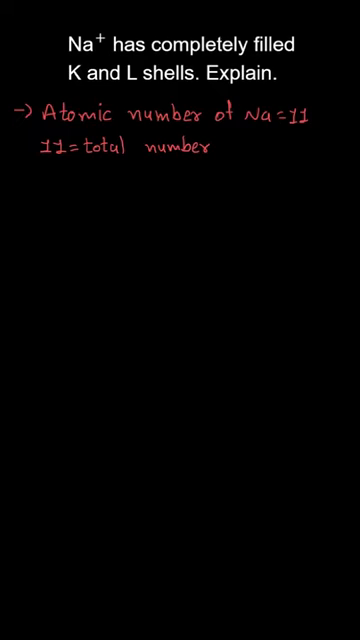
text(of ele)
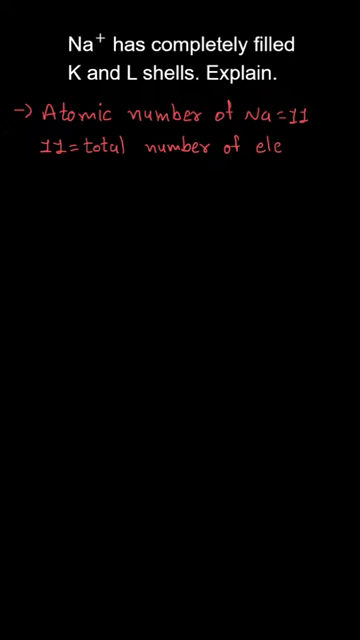
text(ctrons)
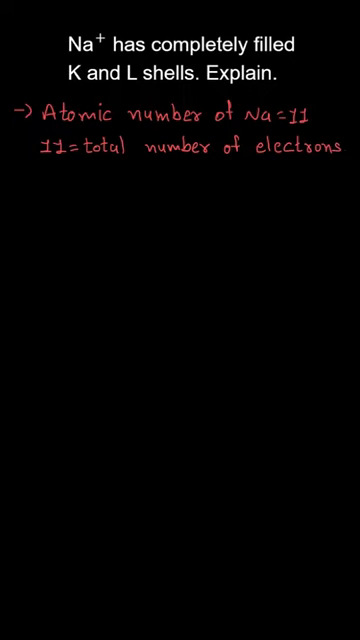
text(The)
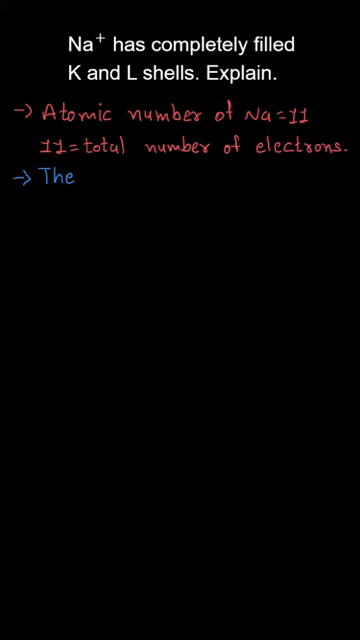
text(electronic configur)
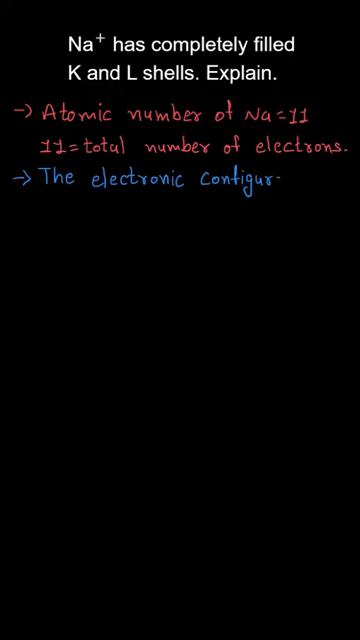
text(ation)
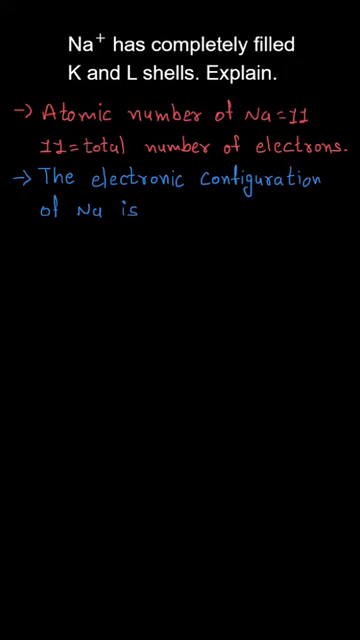
text(k-2,)
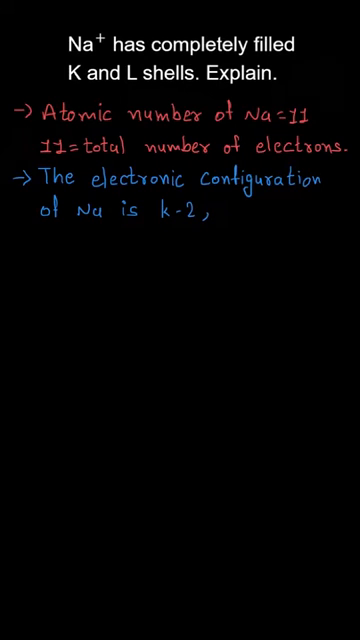
text(L-8,M-1.)
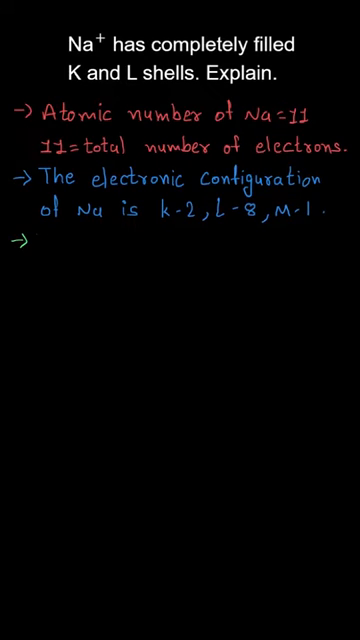
text(The e')
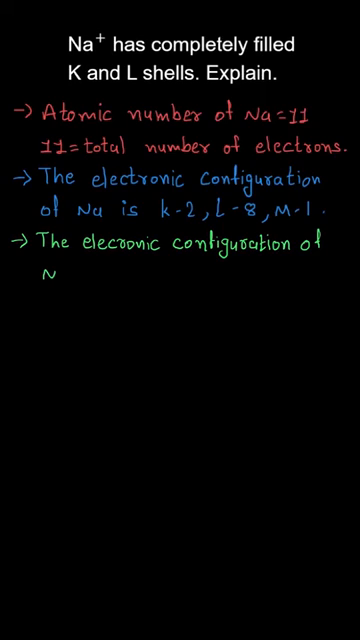
text(Na+ = K-2.)
text(Which )
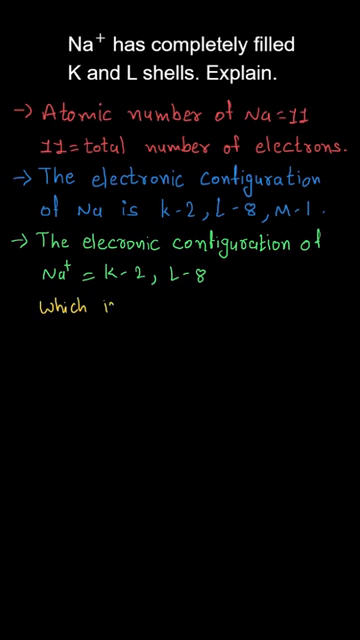
text(is the fi)
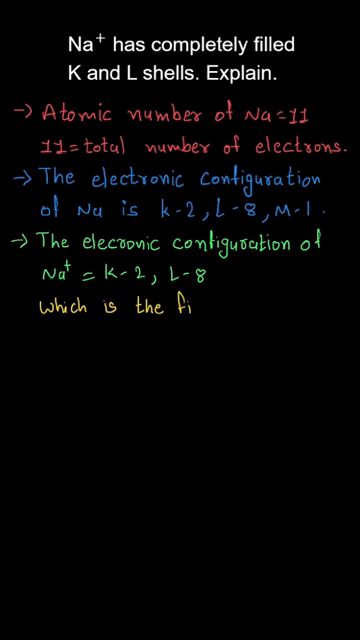